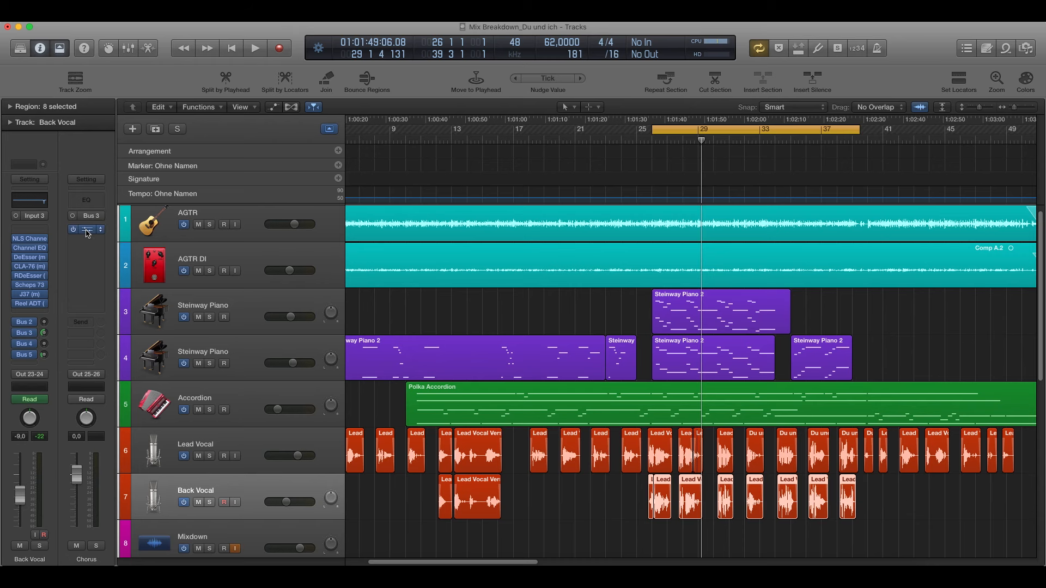
Bring up the Chorus plug-in from the vocal send and move its window aside.
left_click(85, 229)
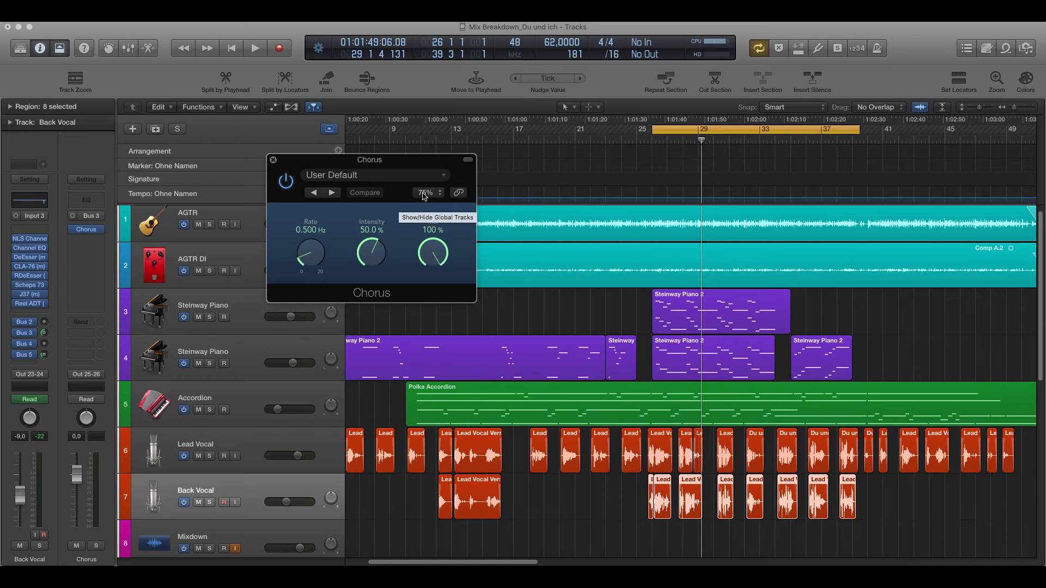
left_click_drag(371, 159, 434, 183)
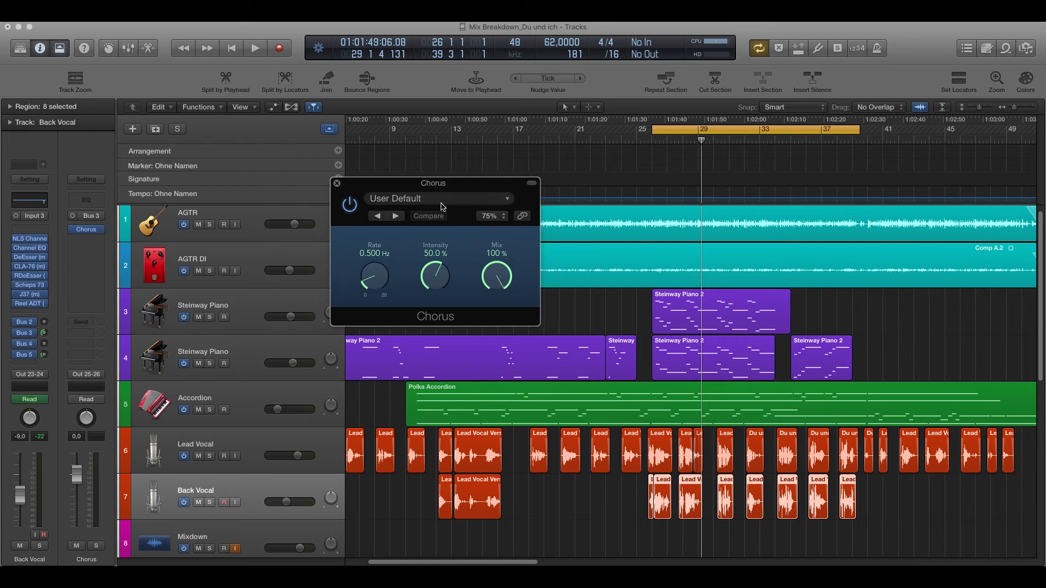
mouse_move(464, 214)
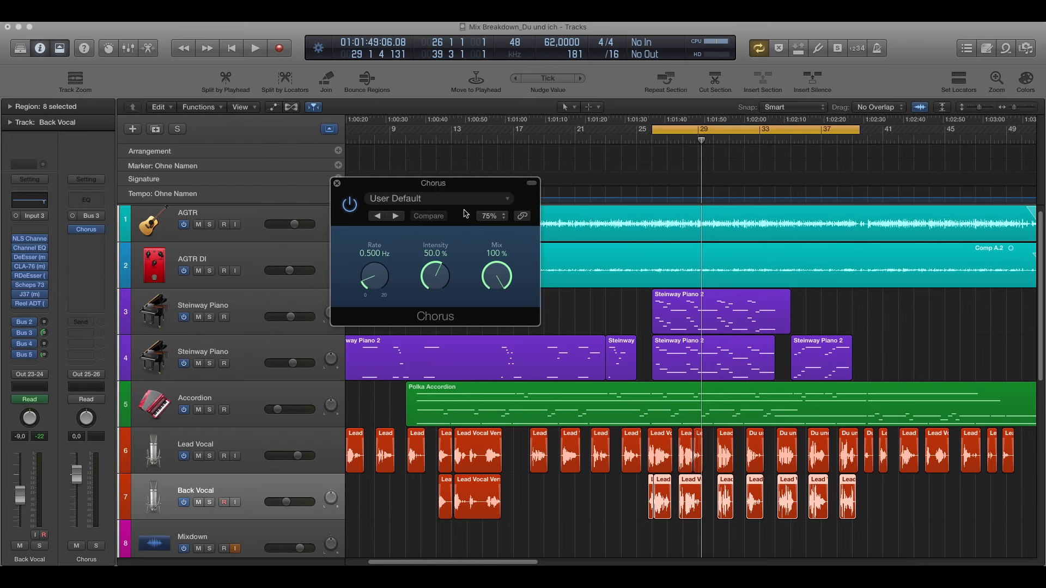
Solo the Back Vocal track and play to audition the chorus, then stop playback.
left_click(209, 502)
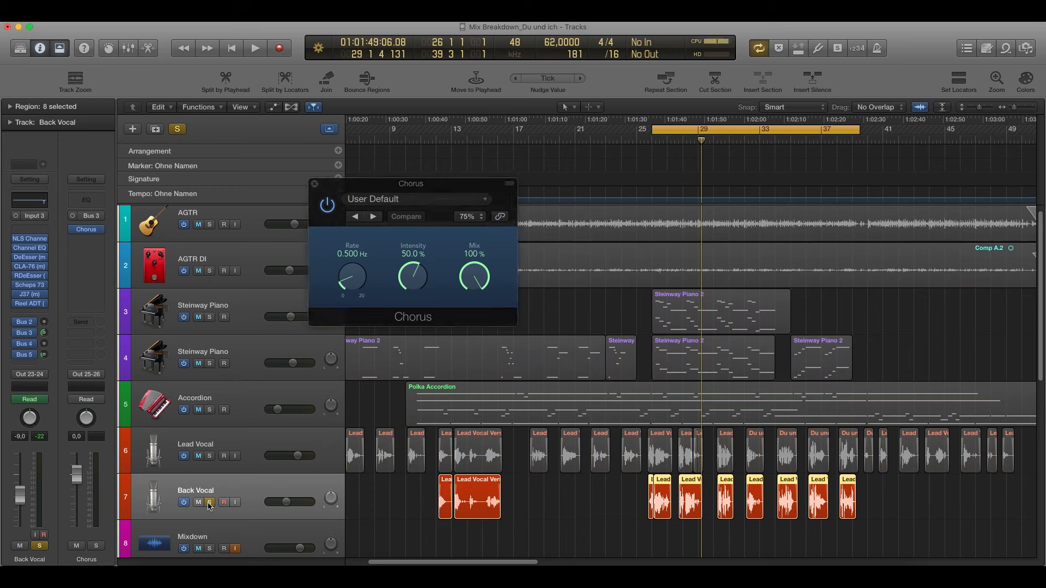
left_click(255, 48)
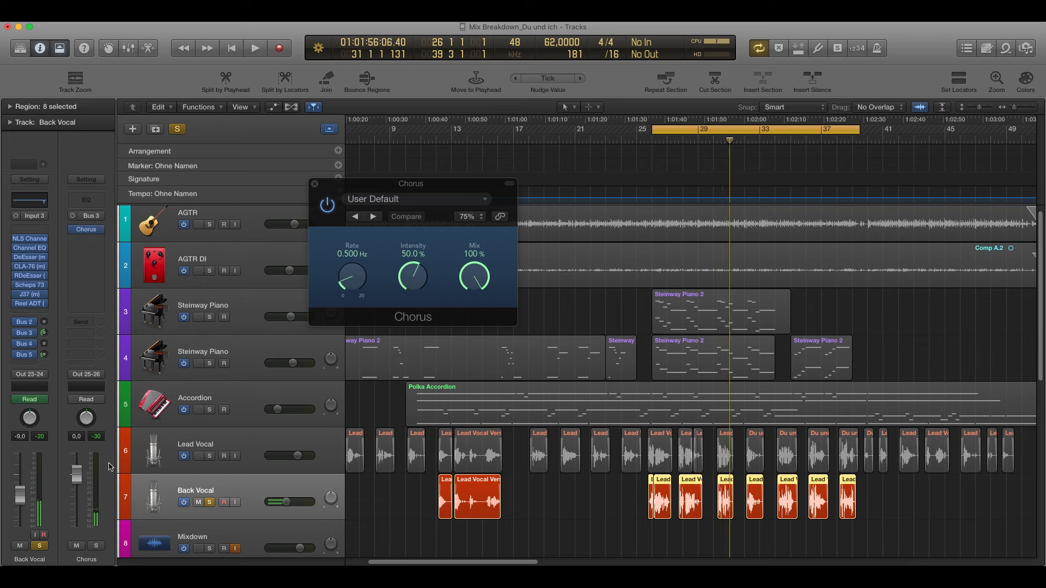
mouse_move(168, 445)
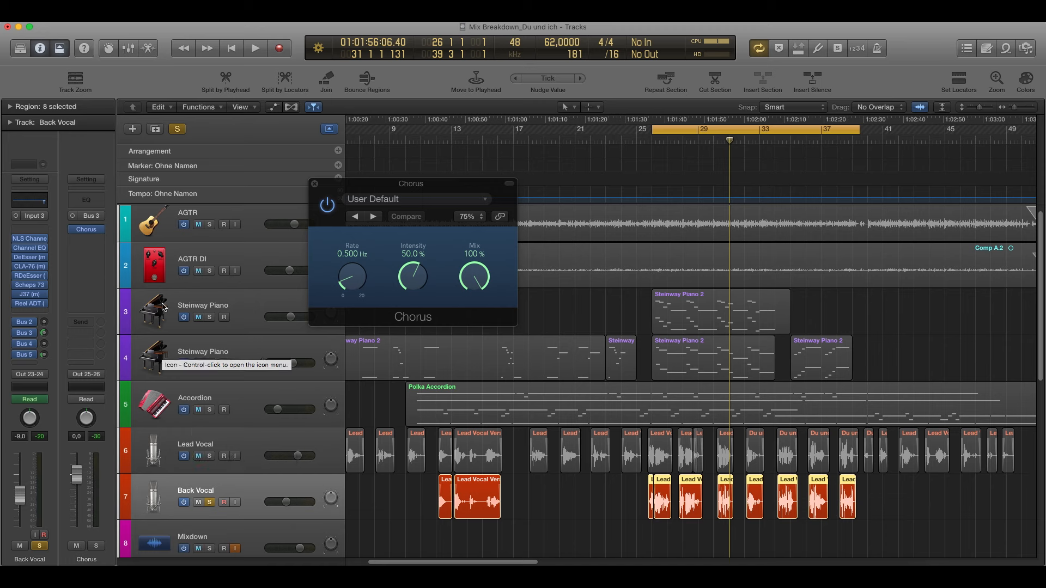
left_click(255, 48)
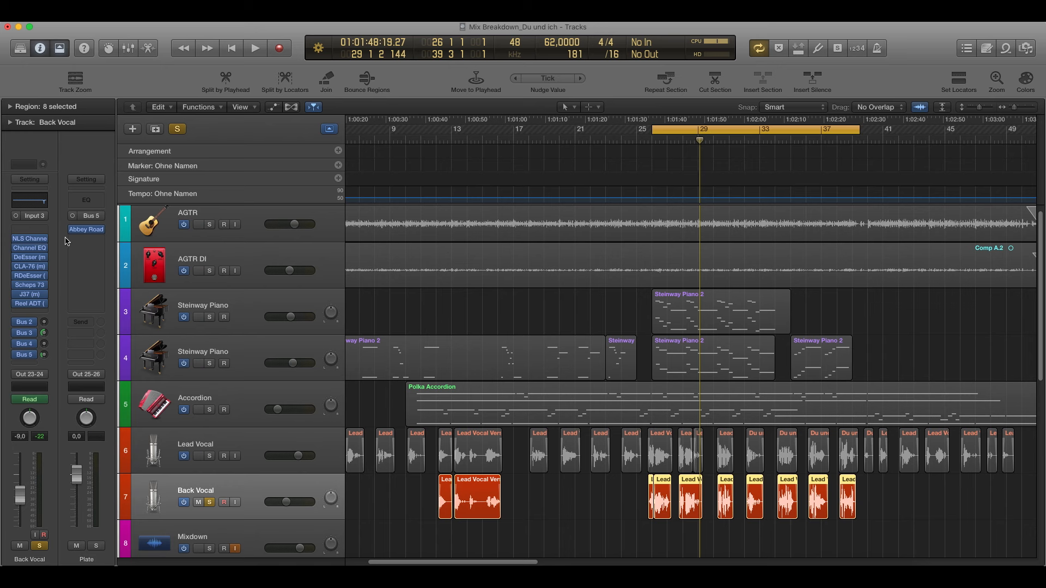
left_click(85, 228)
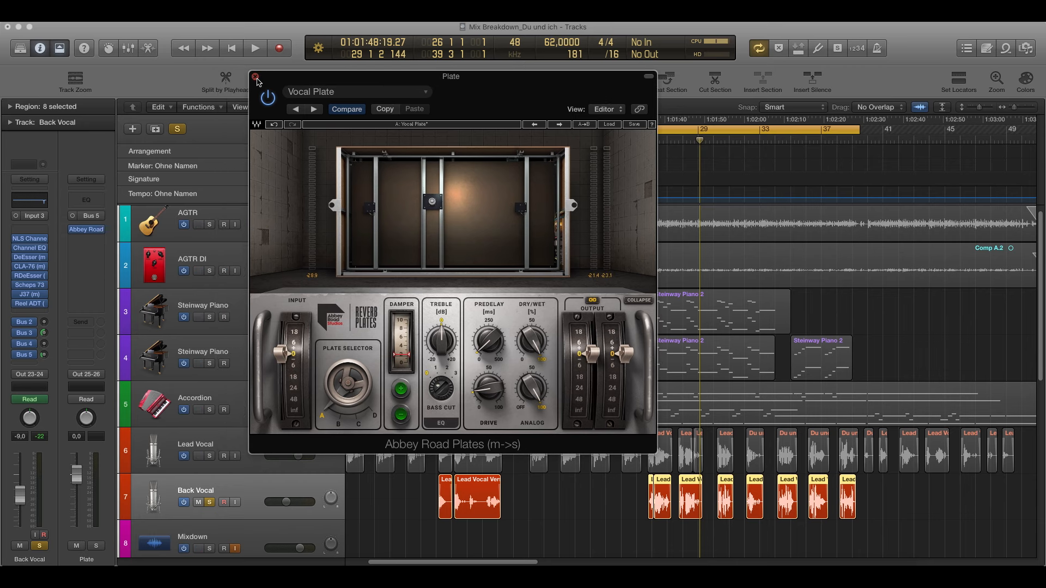
left_click(257, 76)
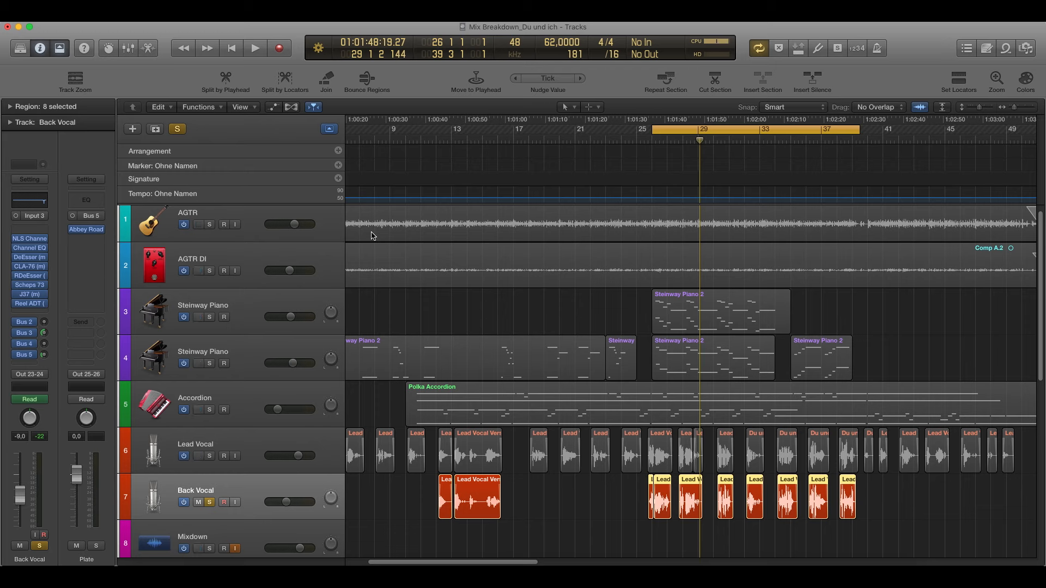
mouse_move(62, 350)
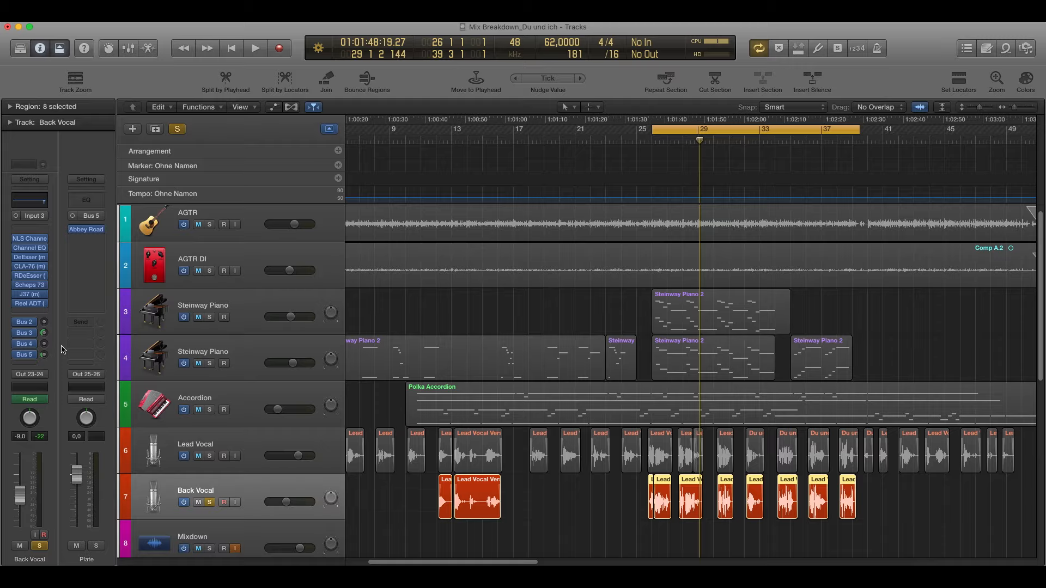
left_click(255, 48)
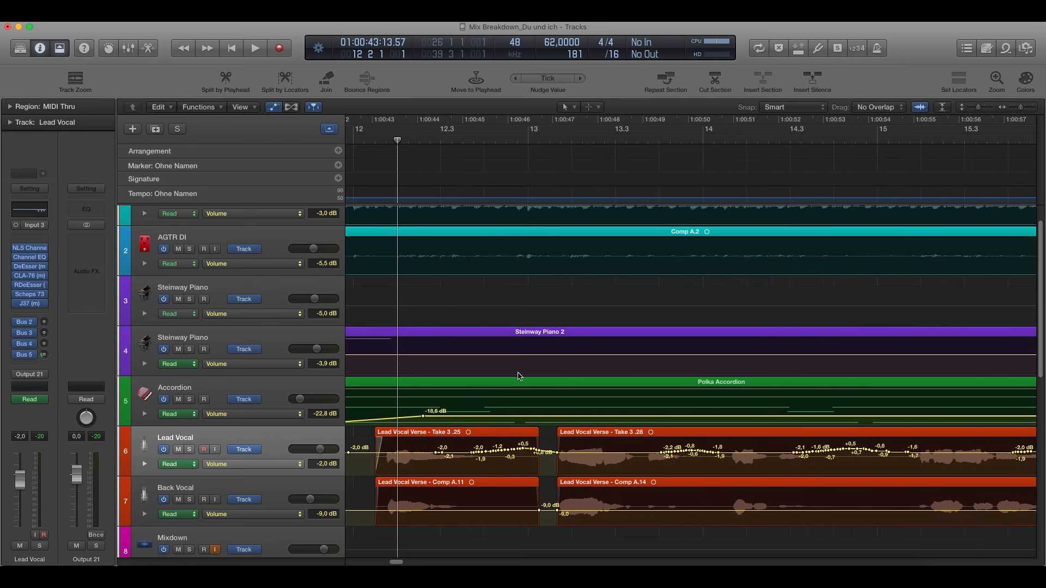
scroll("down", 3)
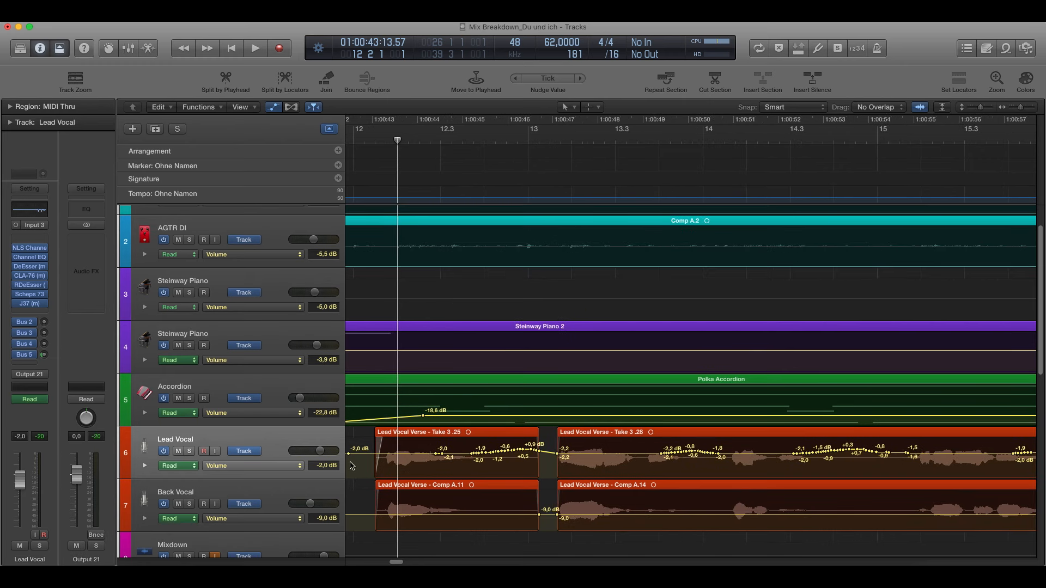
left_click(175, 466)
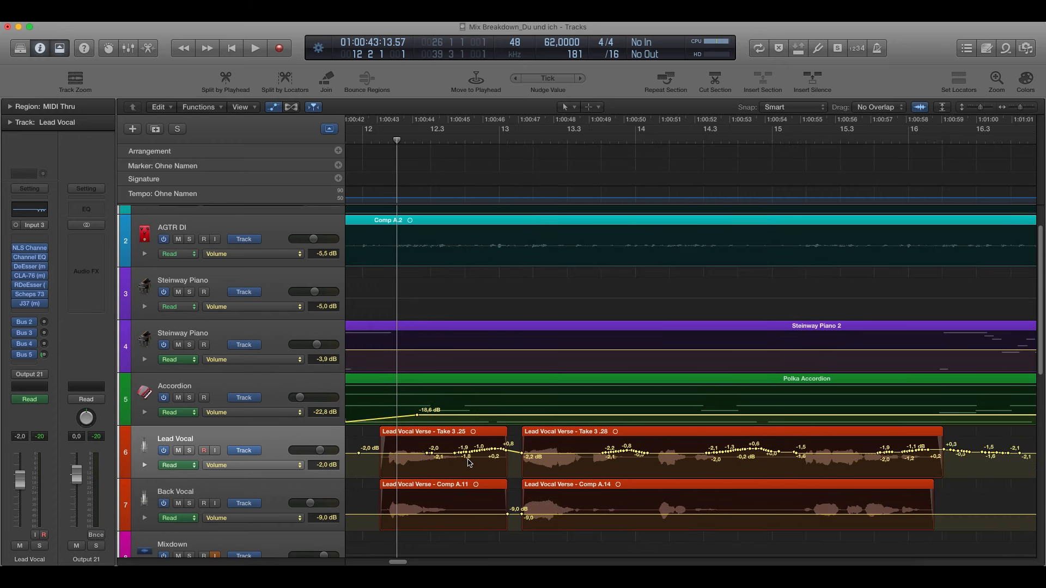
mouse_move(385, 136)
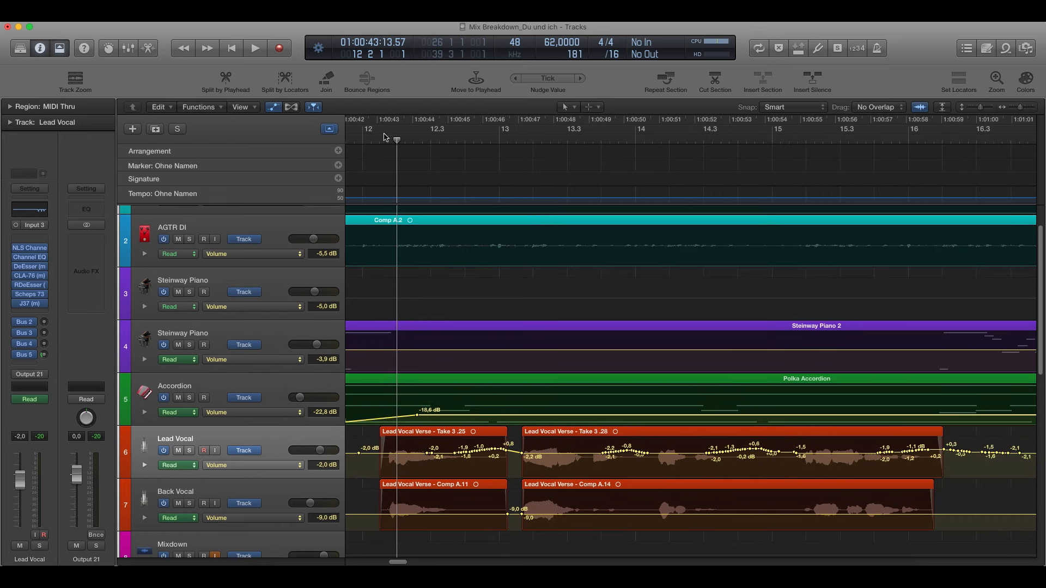
left_click(255, 48)
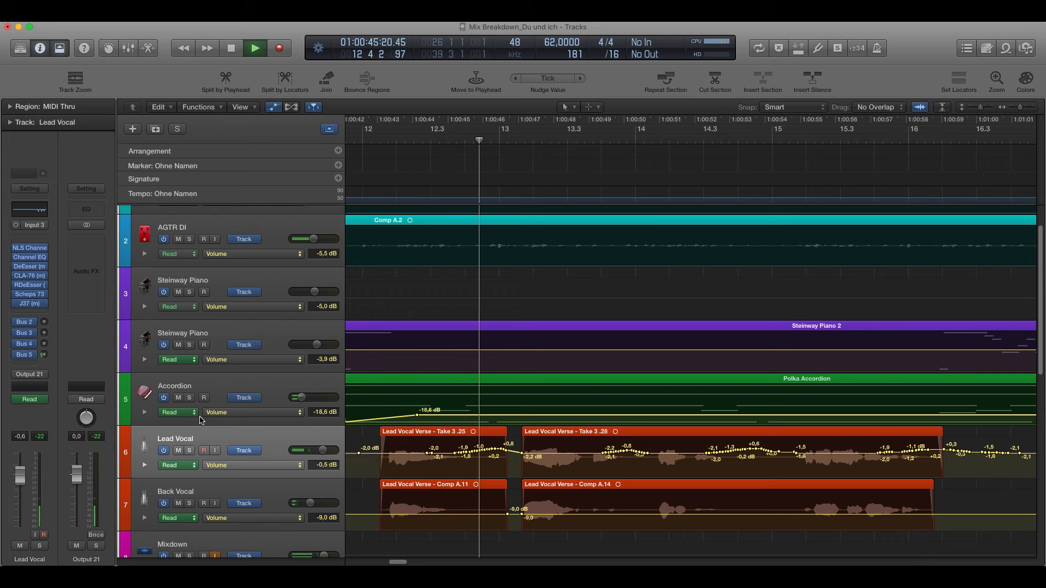
left_click_drag(22, 460, 22, 473)
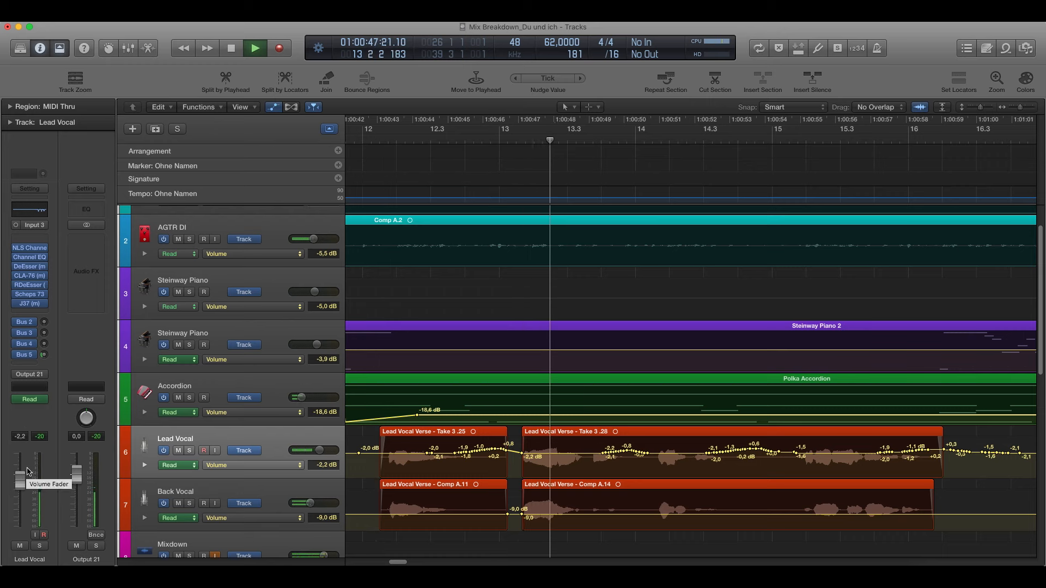
left_click_drag(27, 468, 26, 481)
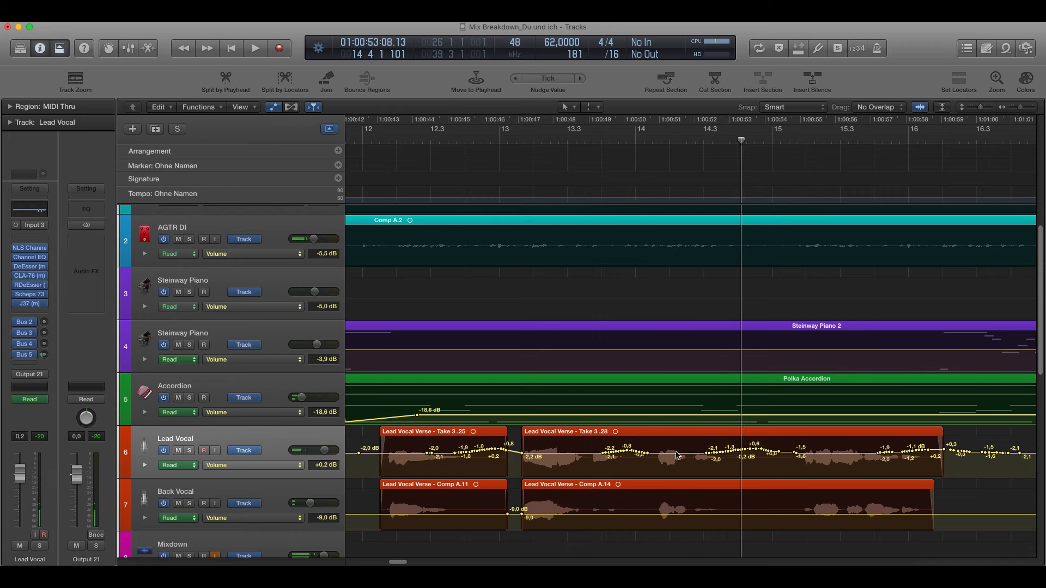
mouse_move(768, 482)
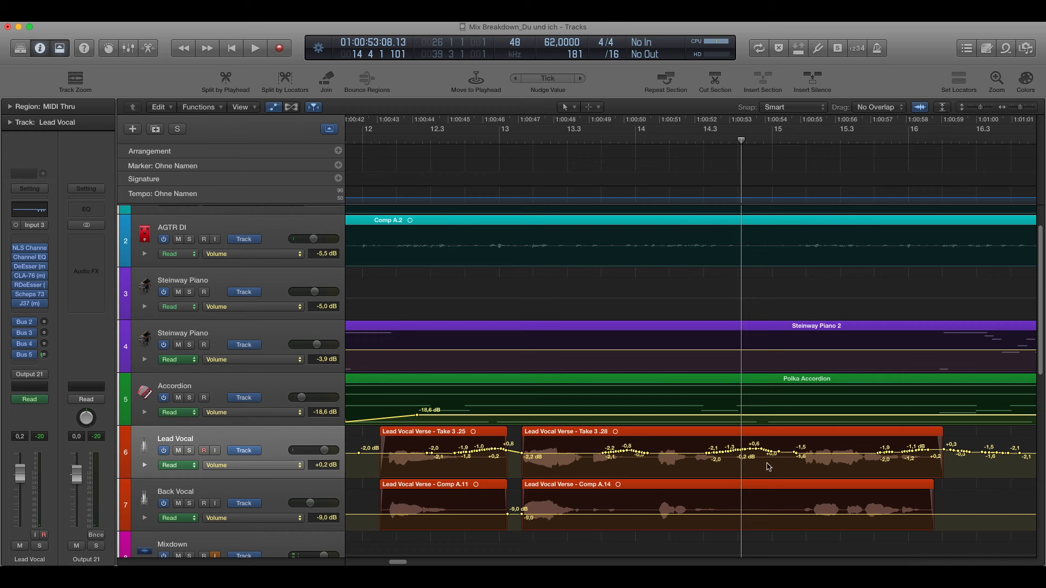
scroll("right", 3)
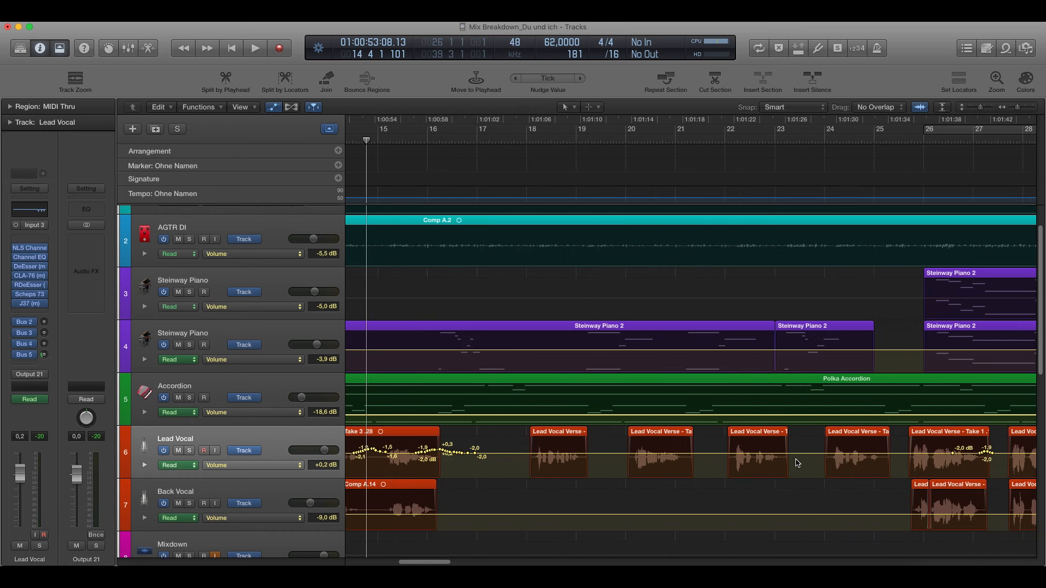
Scroll the timeline right toward bars 25–47 to reveal the Accordion volume automation.
scroll("right", 3)
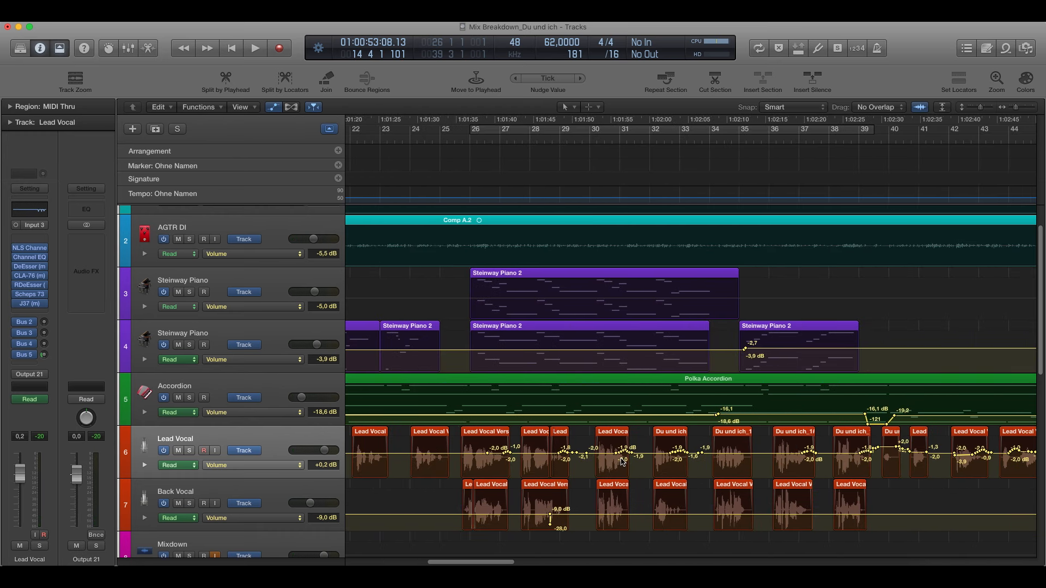
mouse_move(402, 443)
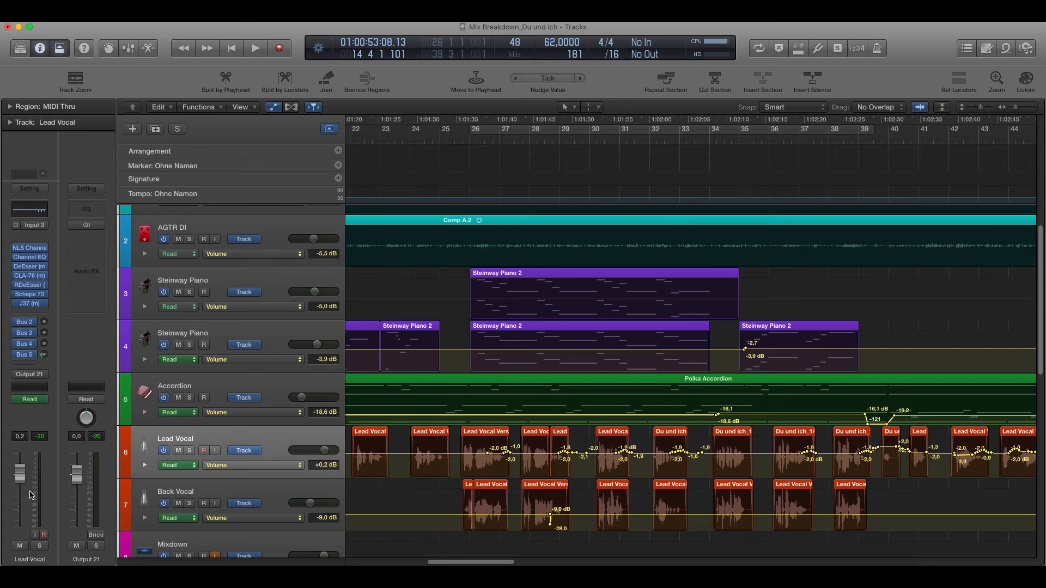
mouse_move(52, 464)
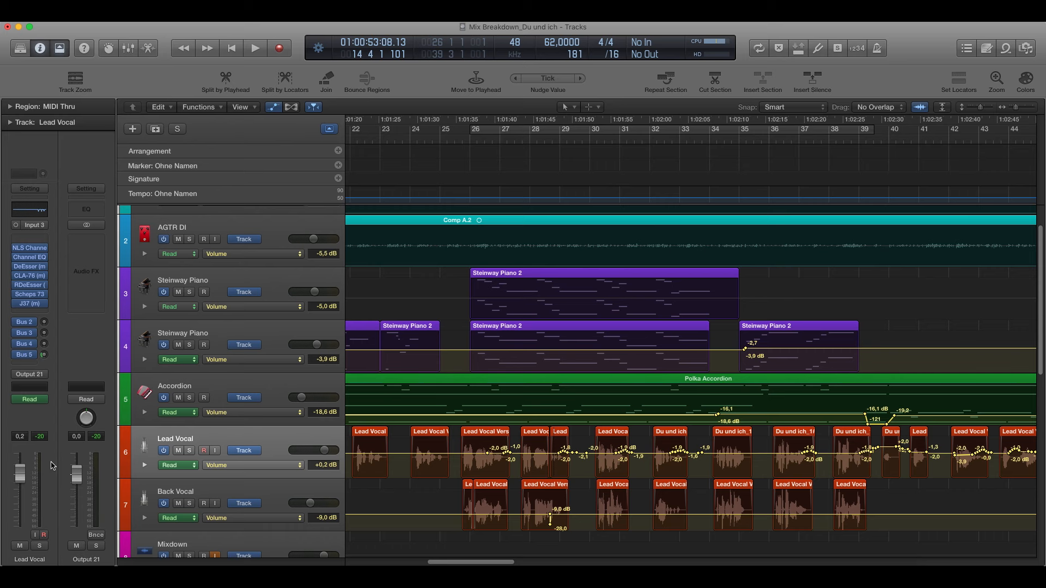
mouse_move(56, 462)
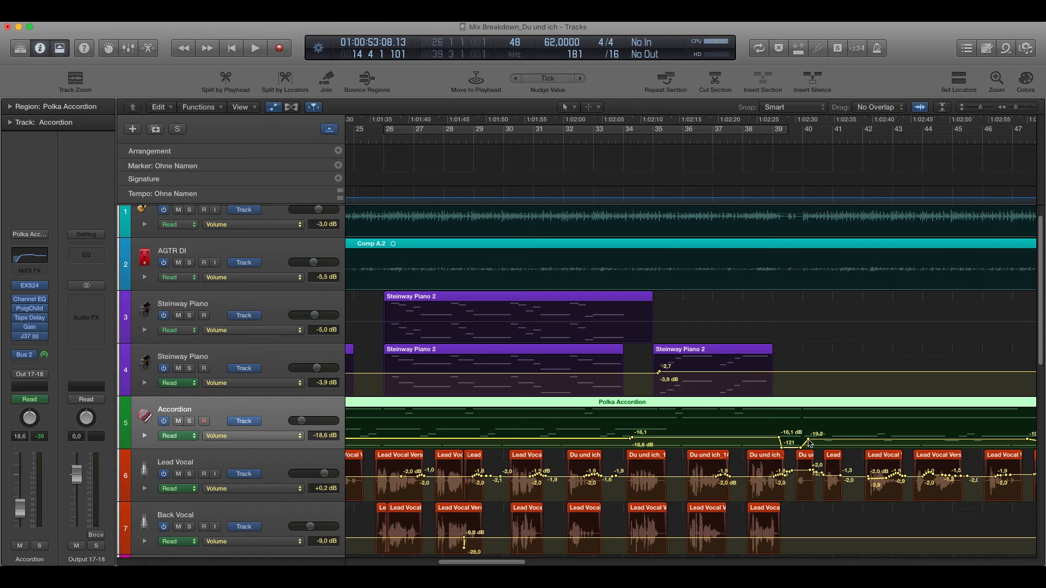
mouse_move(675, 423)
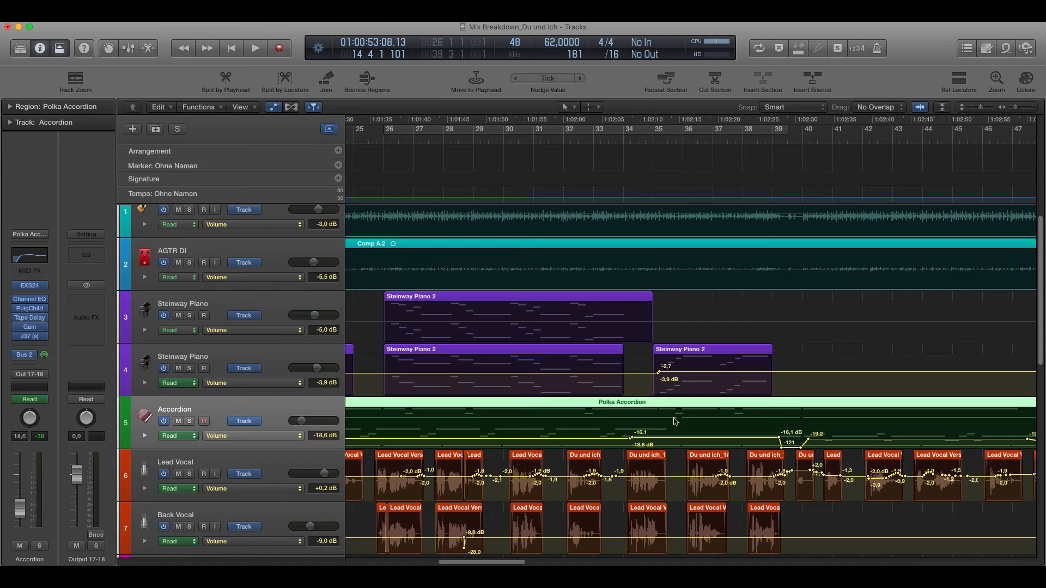
mouse_move(680, 371)
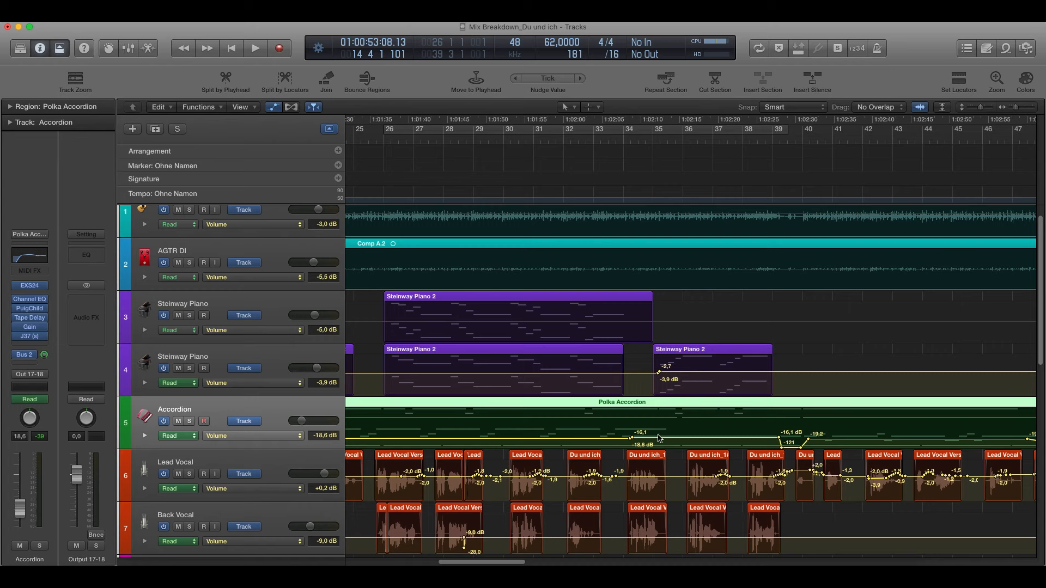
mouse_move(667, 447)
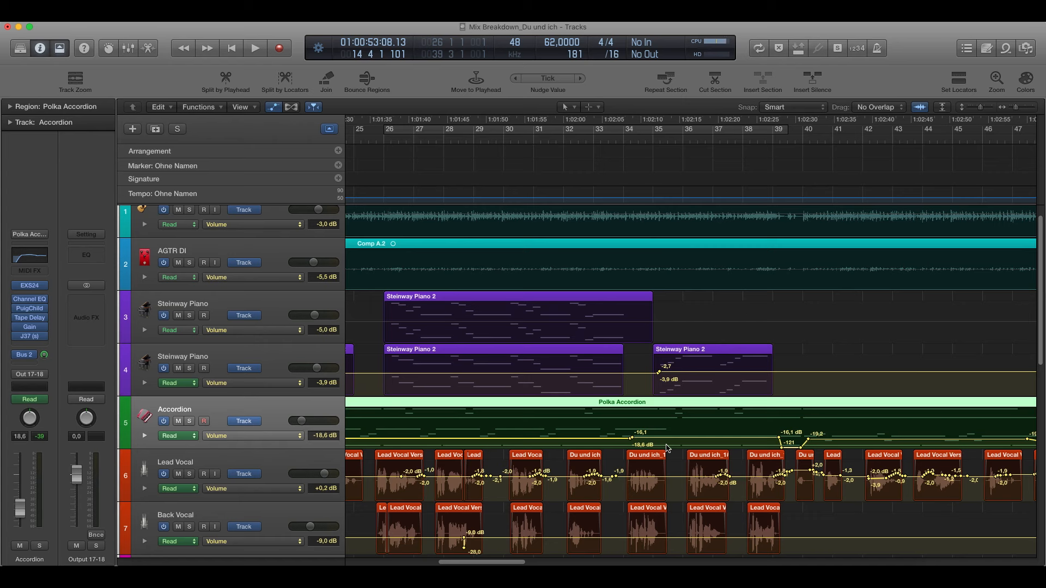
mouse_move(647, 443)
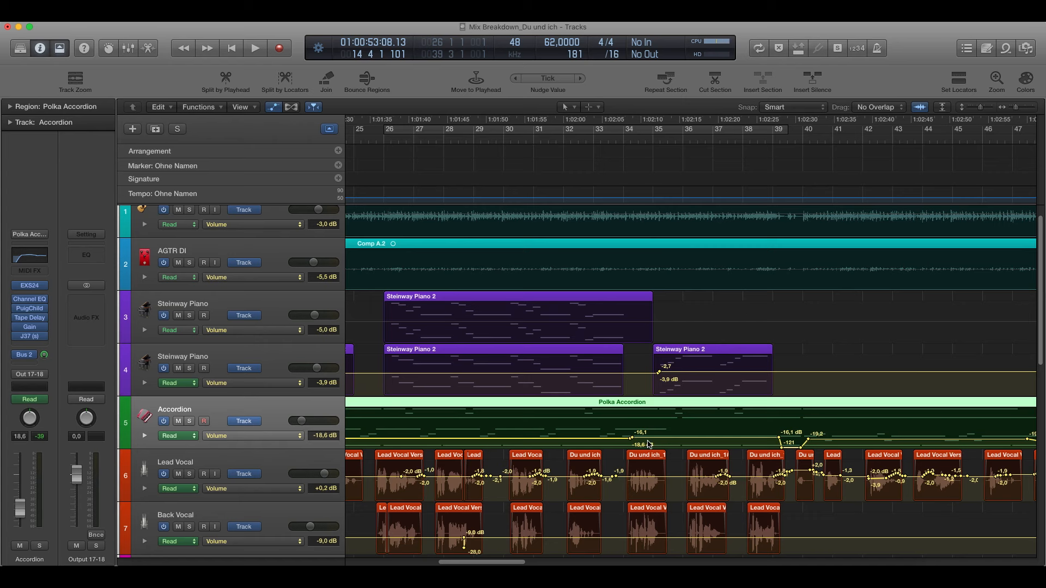